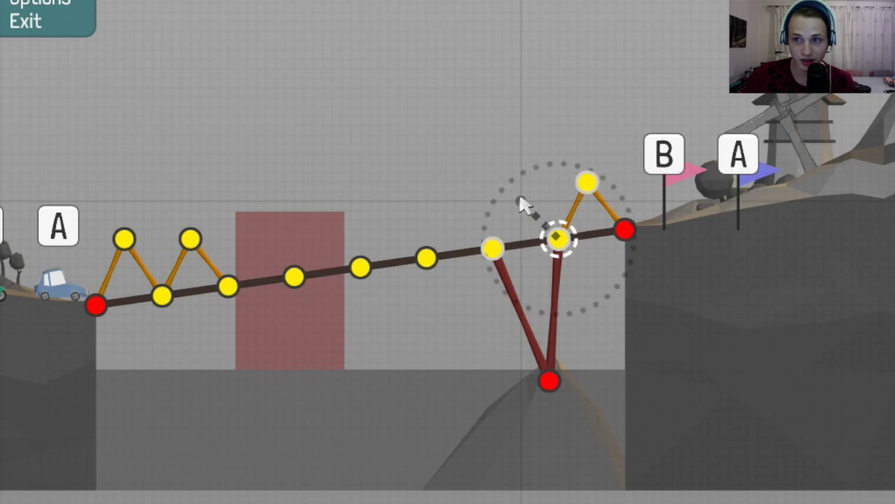
Draw wooden truss triangles above the deck, extending the zigzag leftward from the tower
{"action": "left_click_drag", "start_coordinate": [555, 236], "coordinate": [492, 247]}
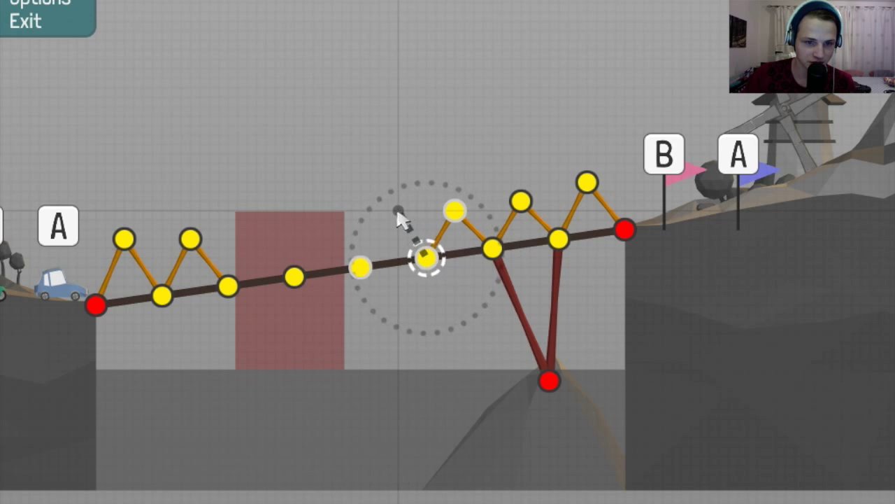
{"action": "left_click_drag", "start_coordinate": [426, 257], "coordinate": [361, 269]}
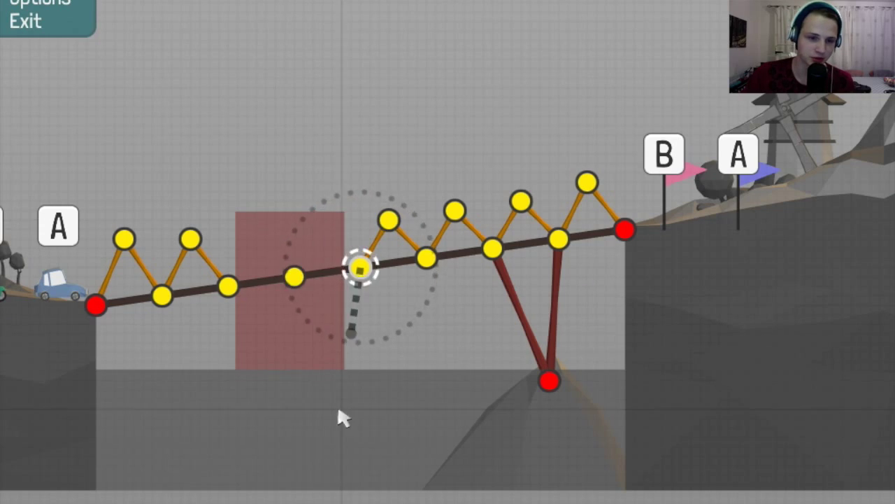
{"action": "left_click", "coordinate": [360, 268]}
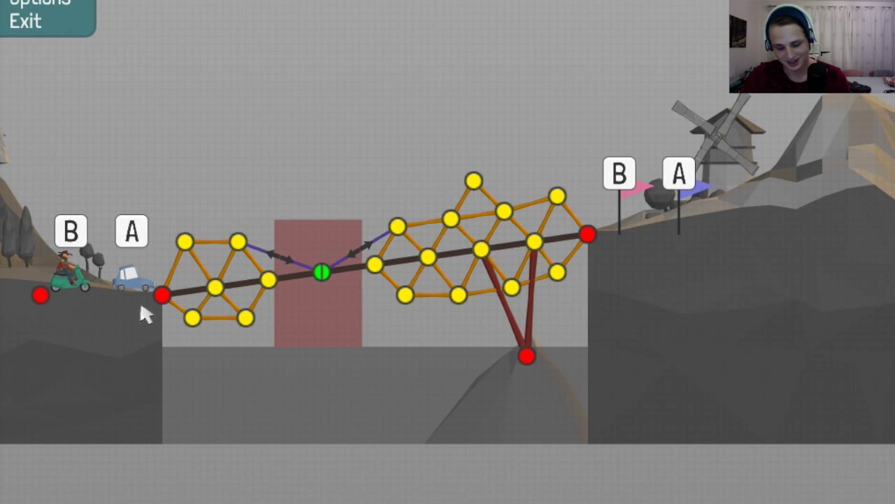
{"action": "mouse_move", "coordinate": [203, 311]}
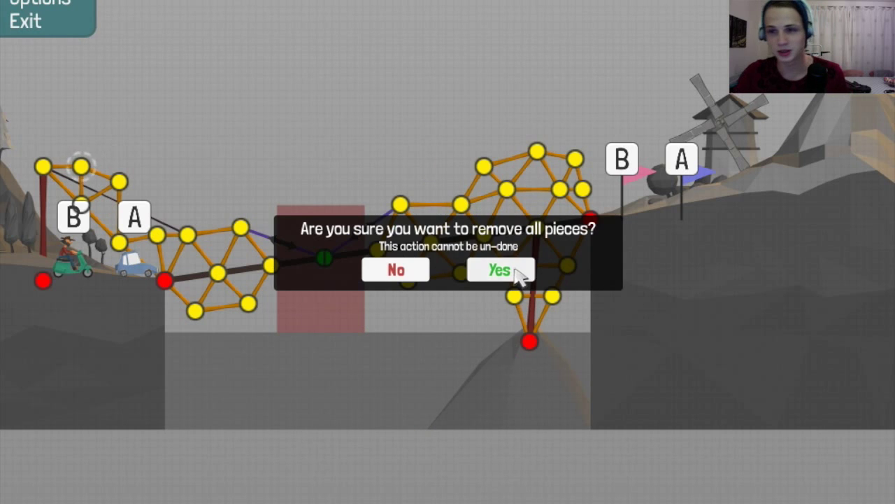
Confirm Yes to remove every bridge piece, leaving only the anchor points
{"action": "left_click", "coordinate": [500, 270]}
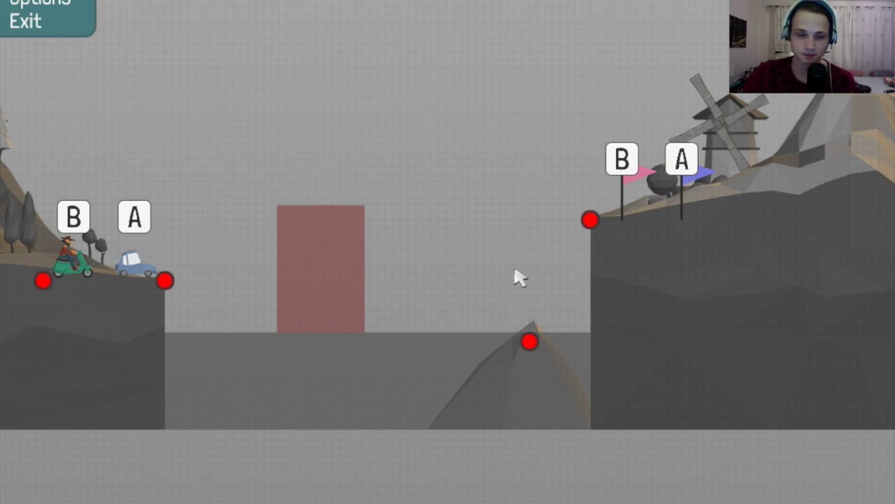
{"action": "mouse_move", "coordinate": [534, 273]}
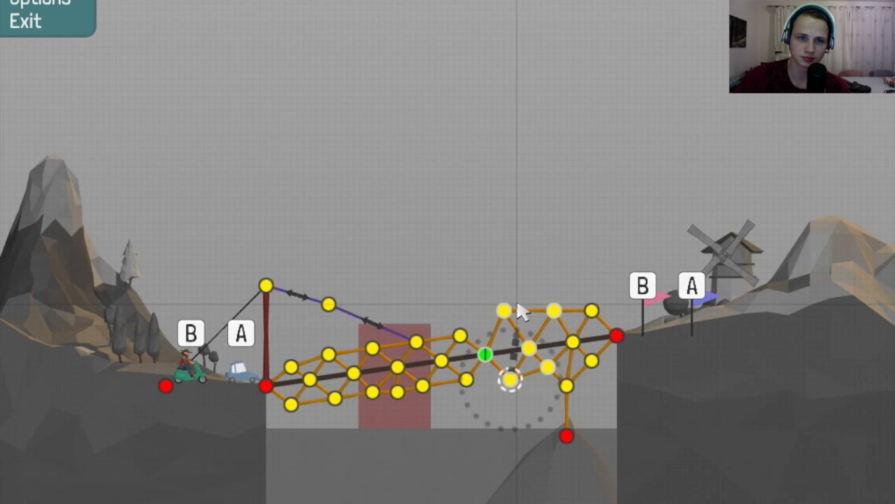
{"action": "mouse_move", "coordinate": [525, 312]}
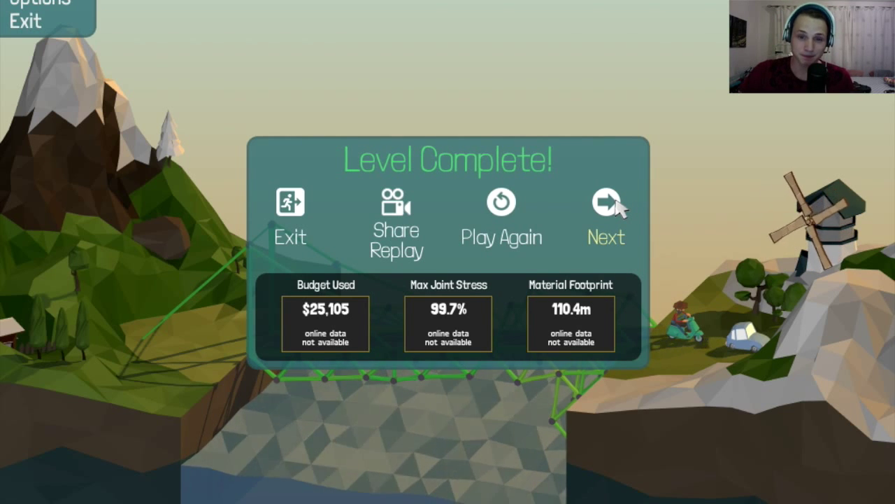
Continue past Level Complete and start the 16m Two Part Bridge level
{"action": "left_click", "coordinate": [606, 209]}
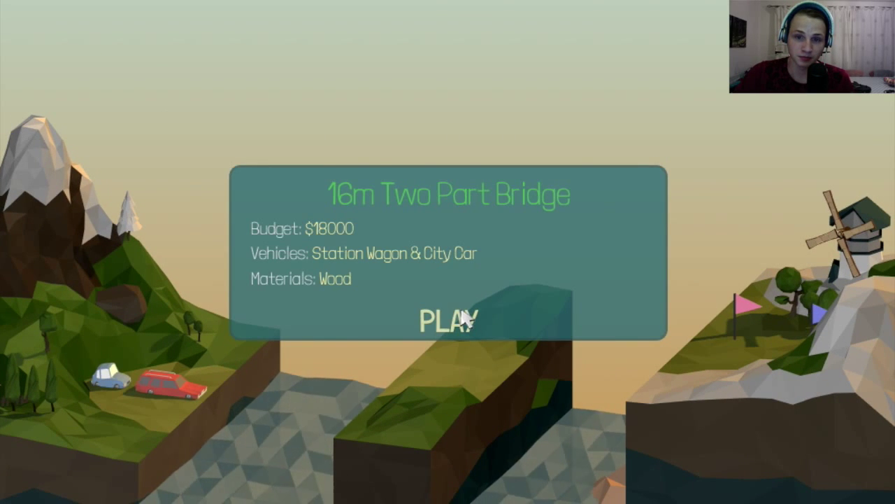
{"action": "left_click", "coordinate": [447, 323]}
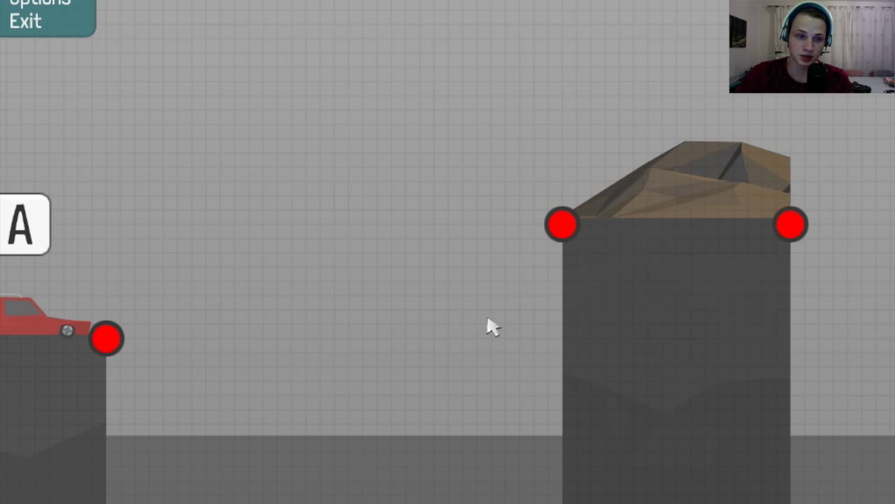
Lay the road deck from the middle pillar and add a wood truss member beneath it
{"action": "left_click", "coordinate": [106, 339]}
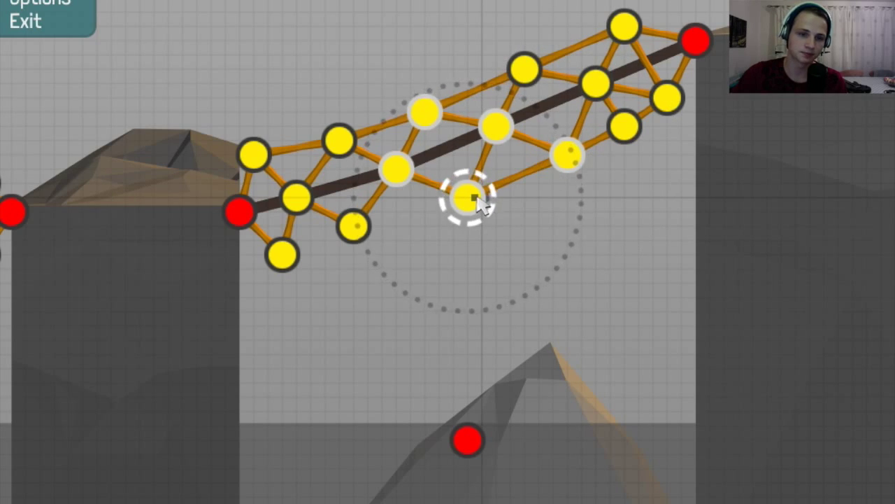
{"action": "left_click_drag", "start_coordinate": [465, 196], "coordinate": [459, 329]}
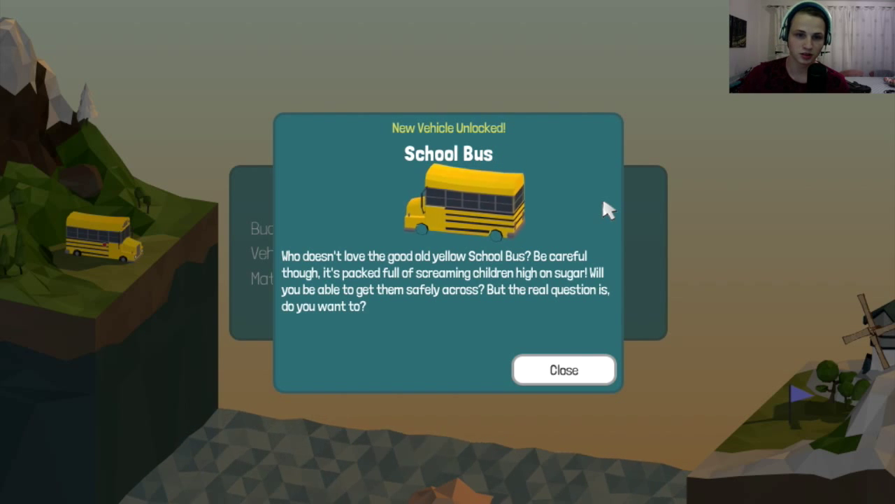
Close the 'New Vehicle Unlocked! School Bus' notice to return to building
{"action": "left_click", "coordinate": [564, 370]}
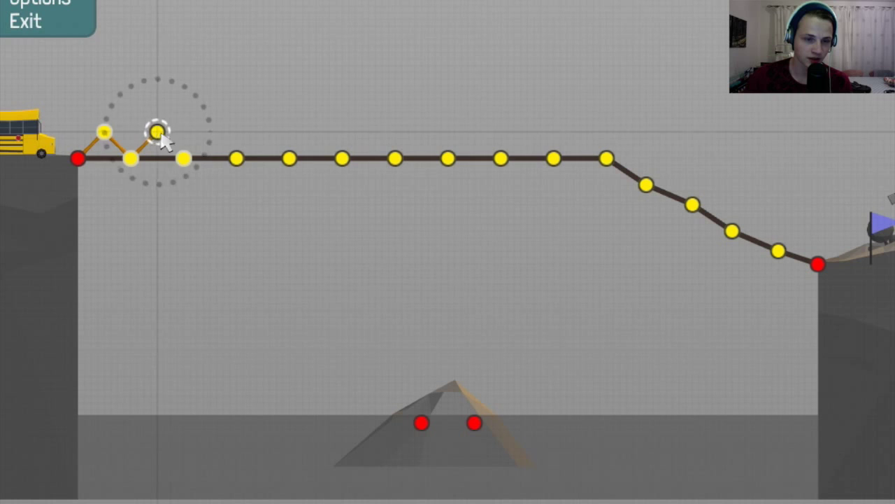
Add a wooden member near the left end of the sloped road deck
{"action": "left_click_drag", "start_coordinate": [150, 129], "coordinate": [210, 133]}
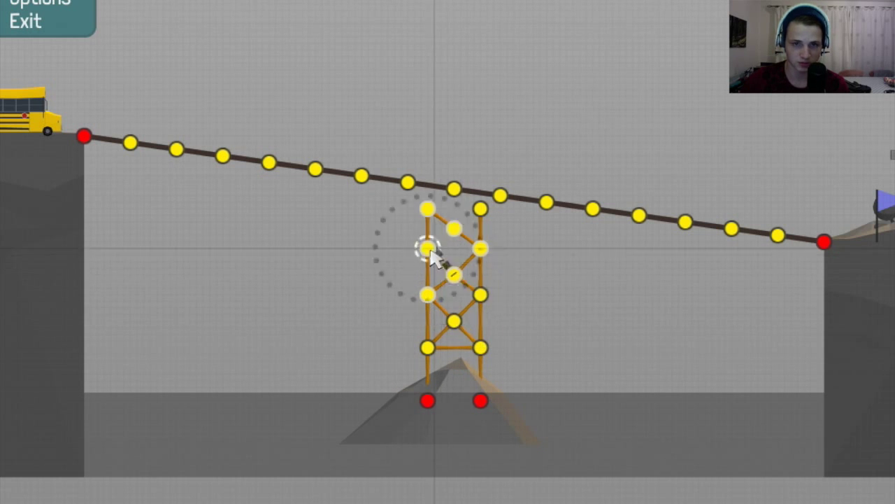
Add a vertical beam to the central wooden tower before simulating
{"action": "left_click_drag", "start_coordinate": [428, 252], "coordinate": [429, 210]}
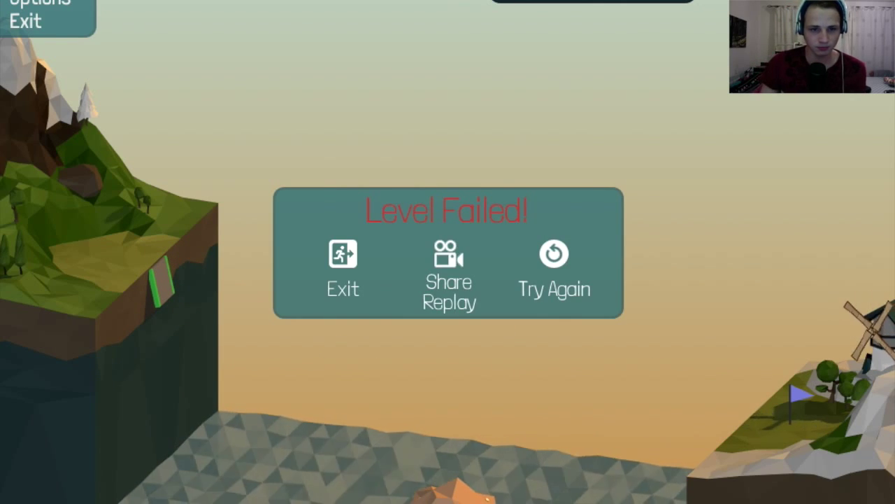
Retry after the failure, then continue to the 14m Drawbridge once the bus crosses
{"action": "left_click", "coordinate": [553, 266]}
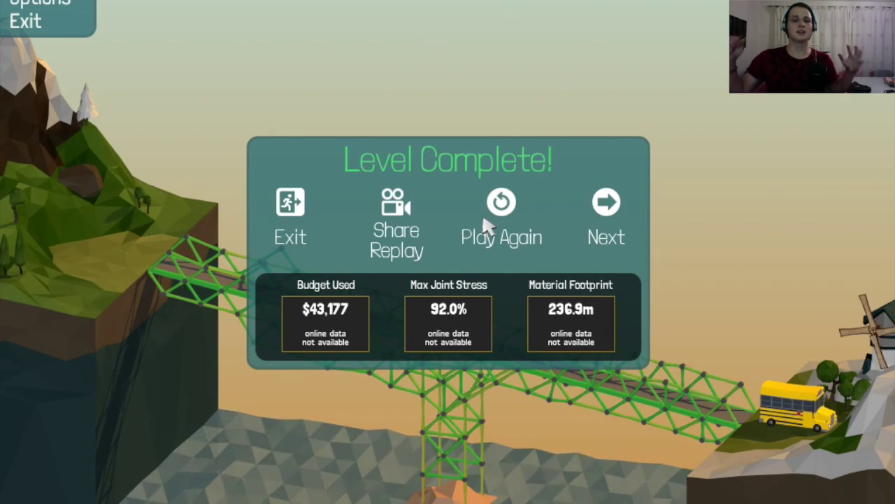
{"action": "left_click", "coordinate": [606, 202]}
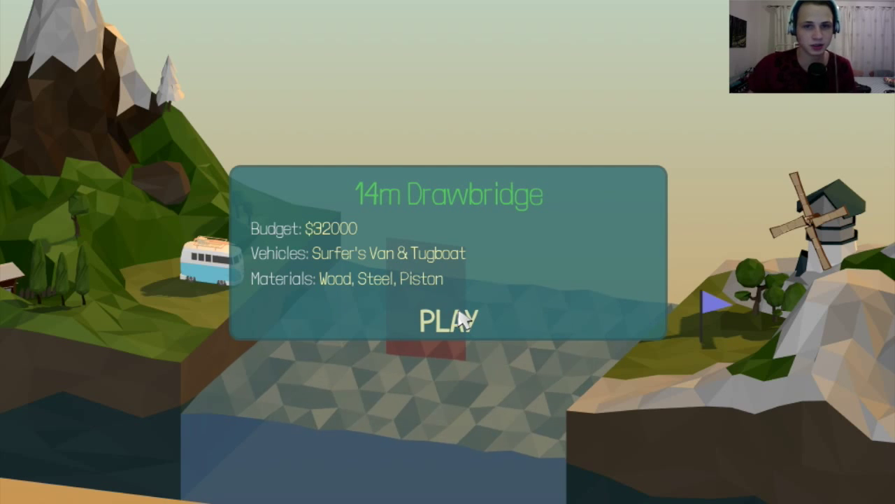
Start building on the 14m Drawbridge level
{"action": "left_click", "coordinate": [447, 320]}
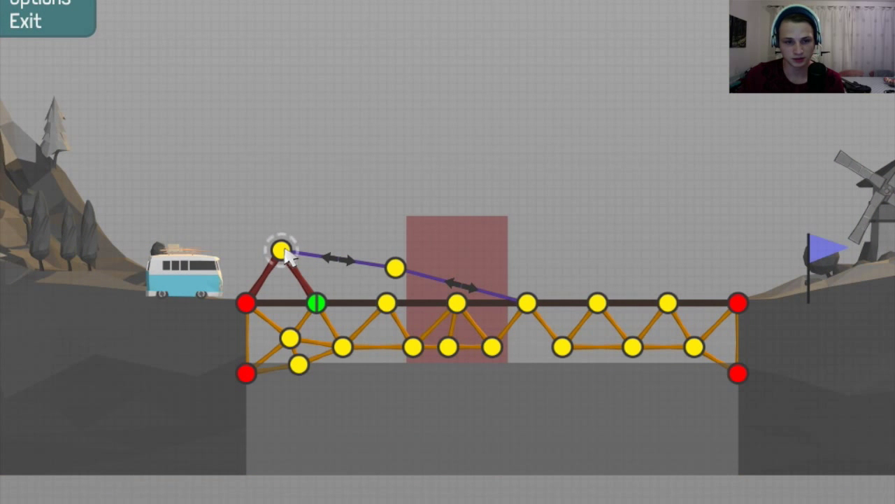
{"action": "mouse_move", "coordinate": [350, 326]}
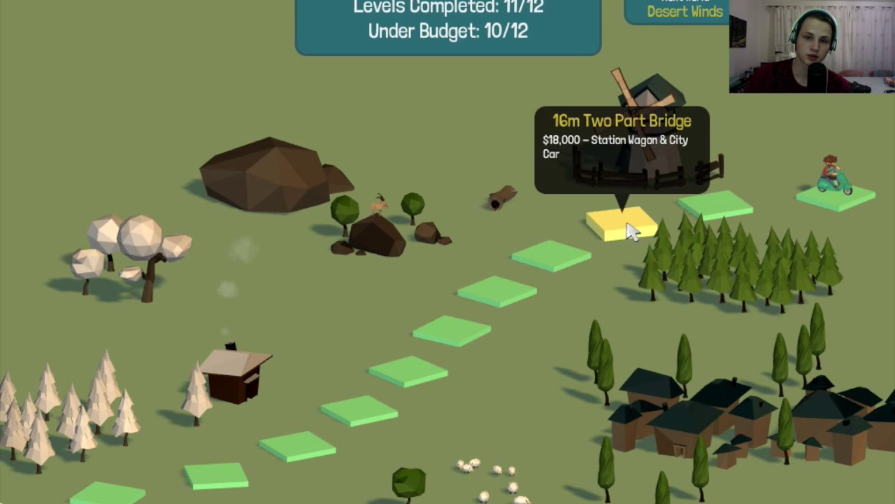
{"action": "left_click", "coordinate": [617, 221]}
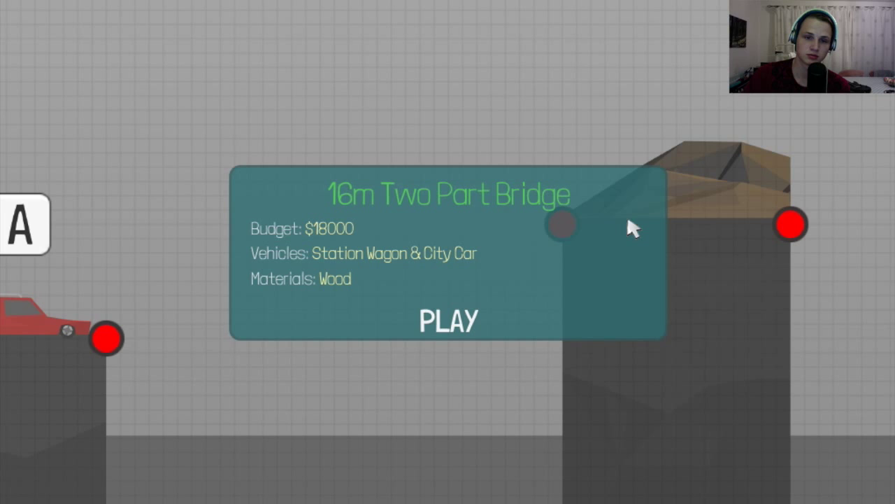
{"action": "mouse_move", "coordinate": [483, 322]}
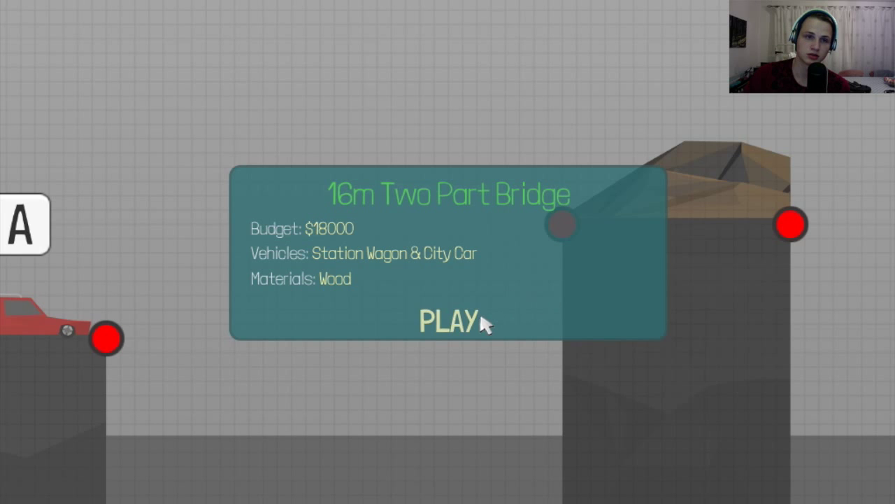
{"action": "left_click", "coordinate": [446, 321]}
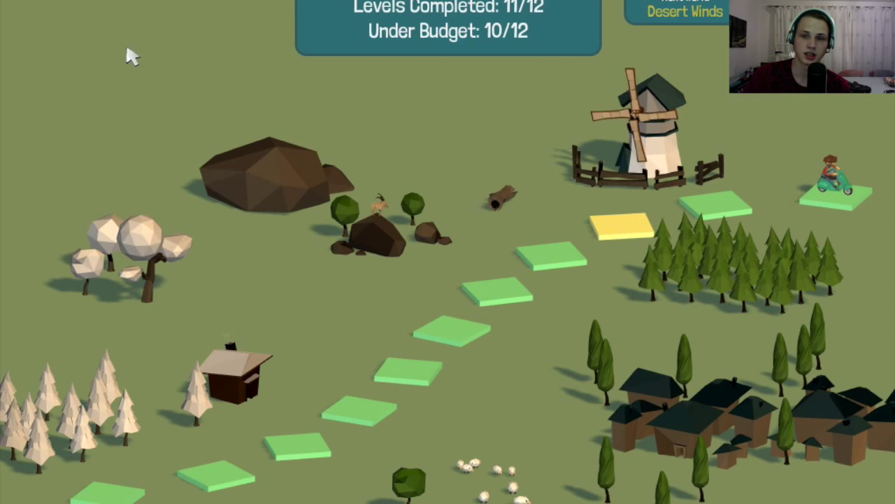